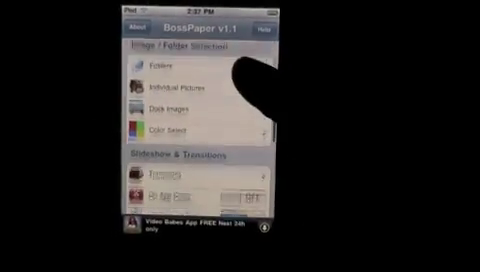
pyautogui.scroll(-3)
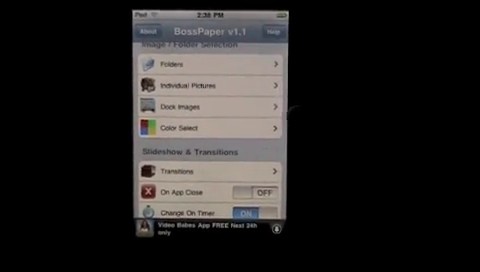
pyautogui.scroll(-3)
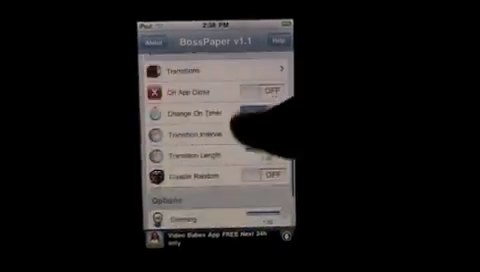
pyautogui.scroll(3)
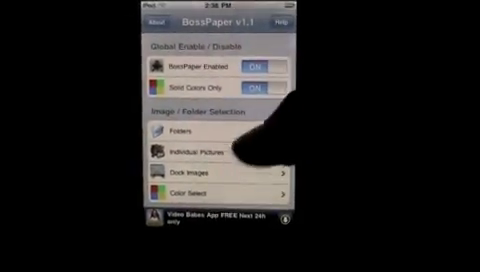